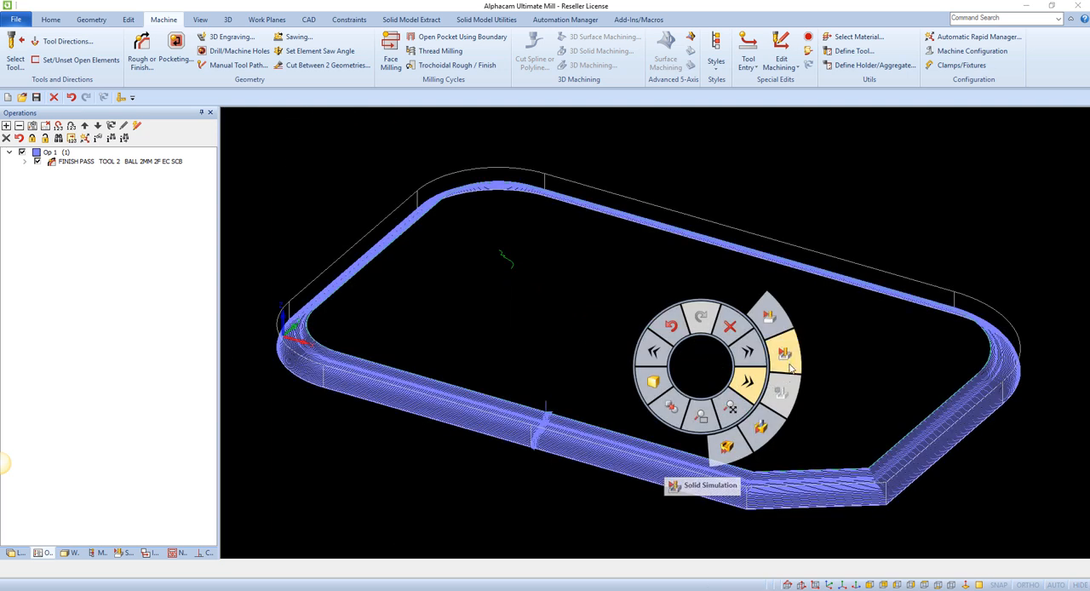
Step: Run the solid simulation of the finished plate, then begin a new sample drawing
left_click(702, 485)
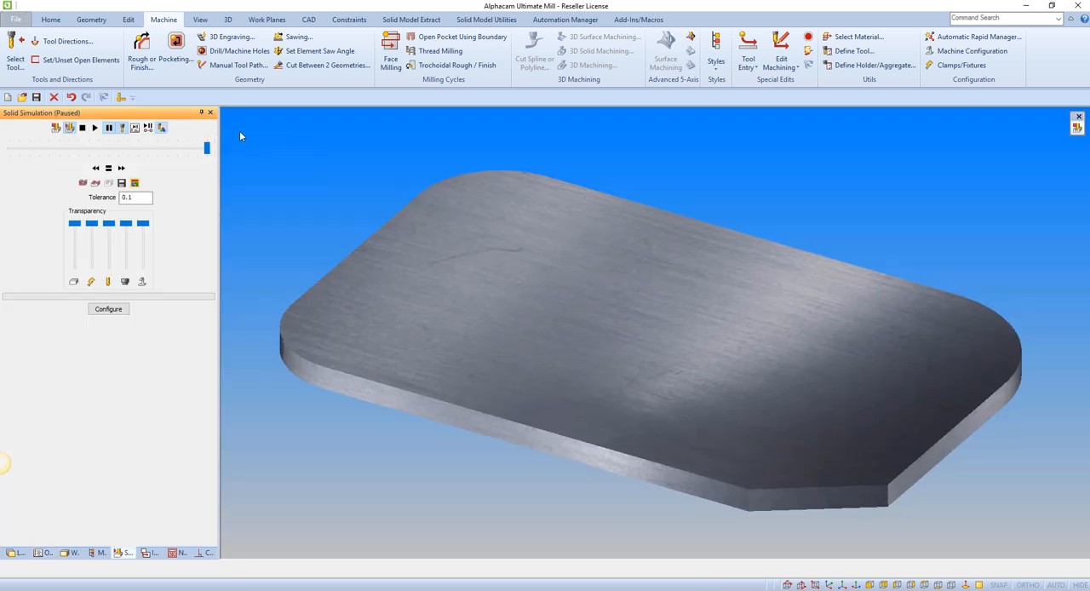
left_click(95, 126)
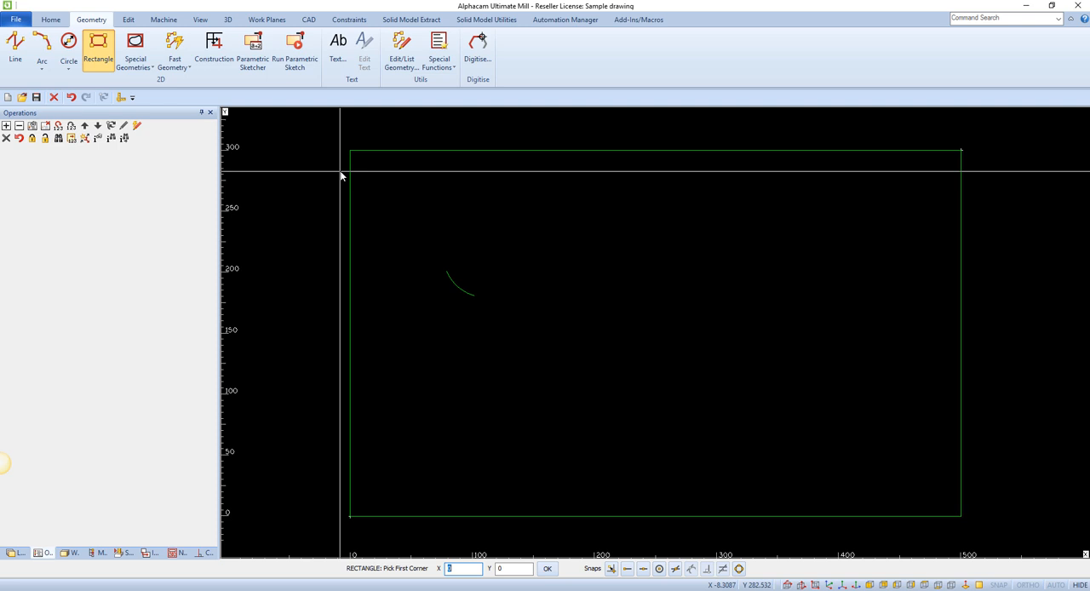
Step: Fillet three corners of the rectangle to round off the plate outline
left_click(128, 19)
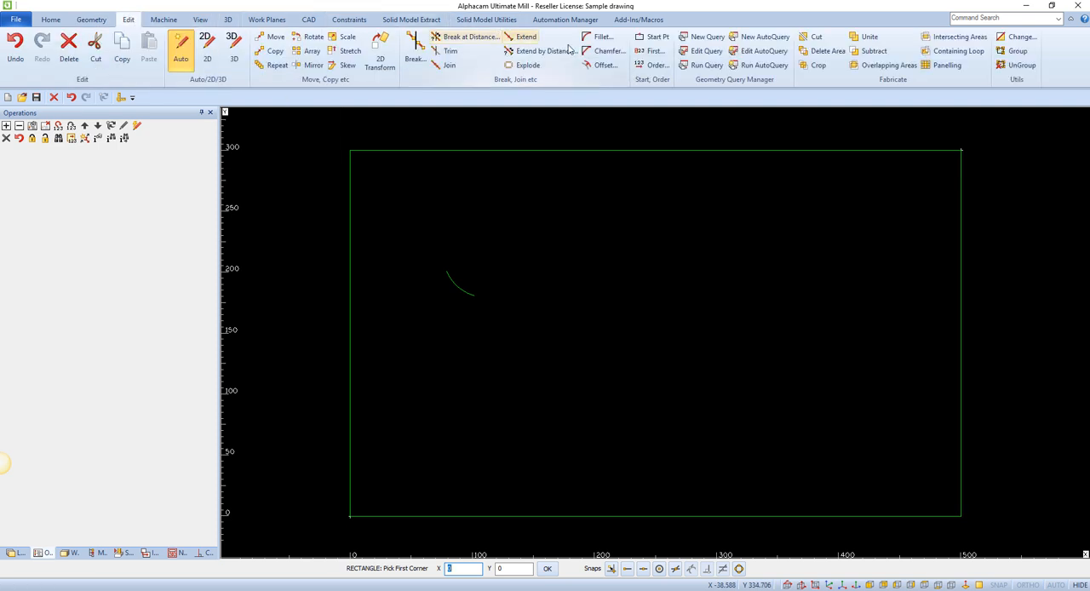
left_click(601, 37)
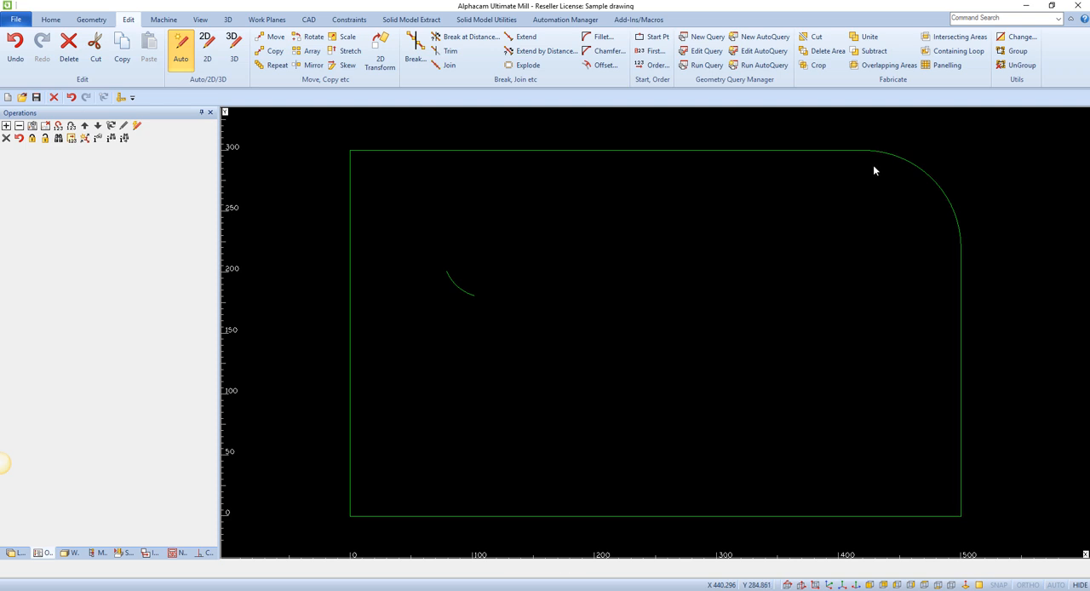
left_click(601, 38)
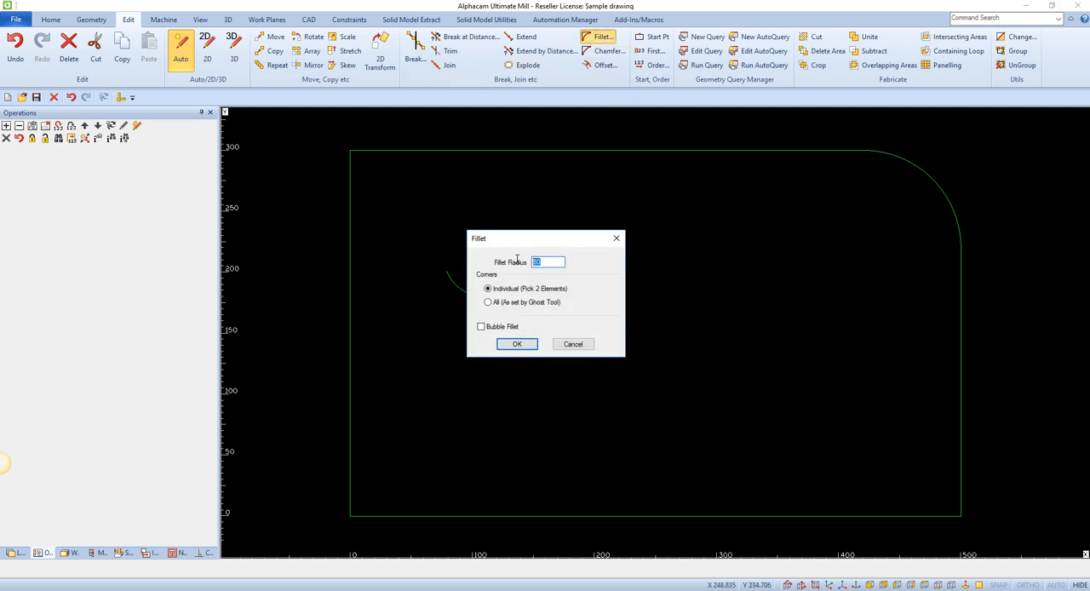
left_click(518, 344)
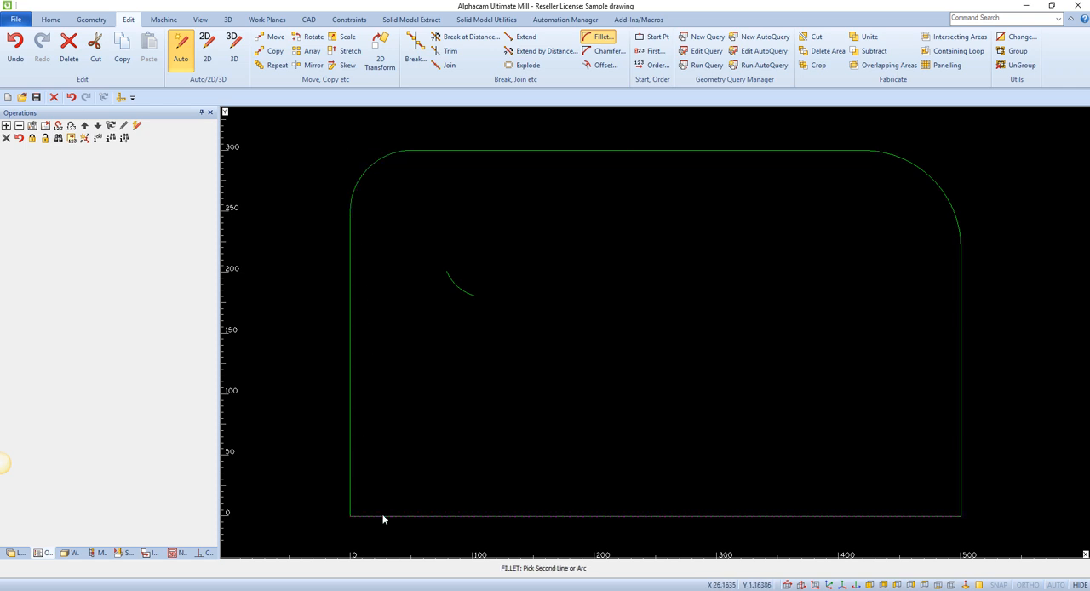
Step: Chamfer the bottom-right corner with the default distances, completing the plate outline
left_click(606, 51)
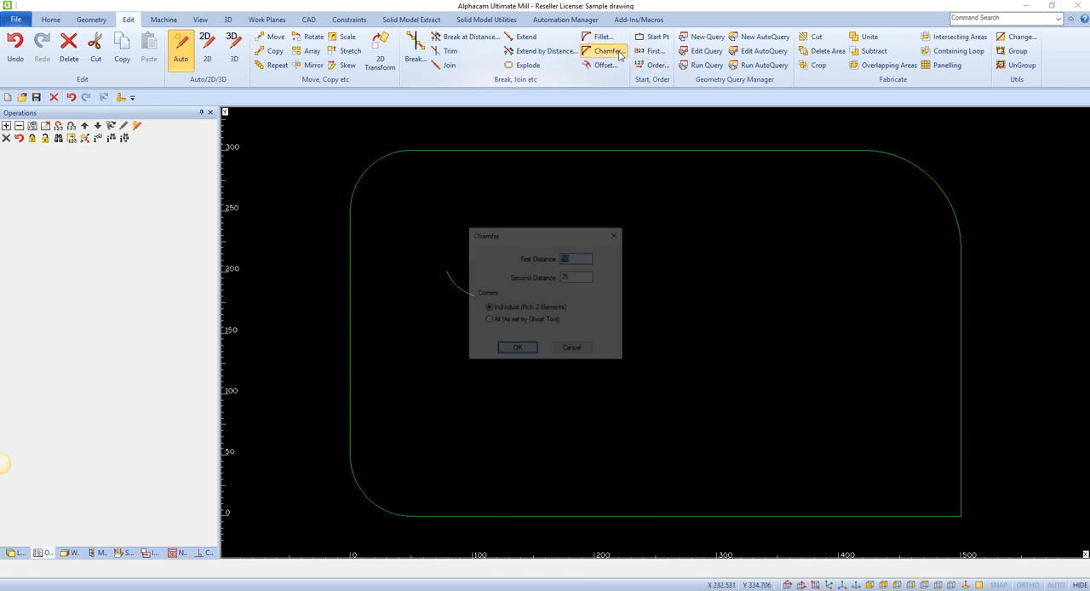
left_click(517, 347)
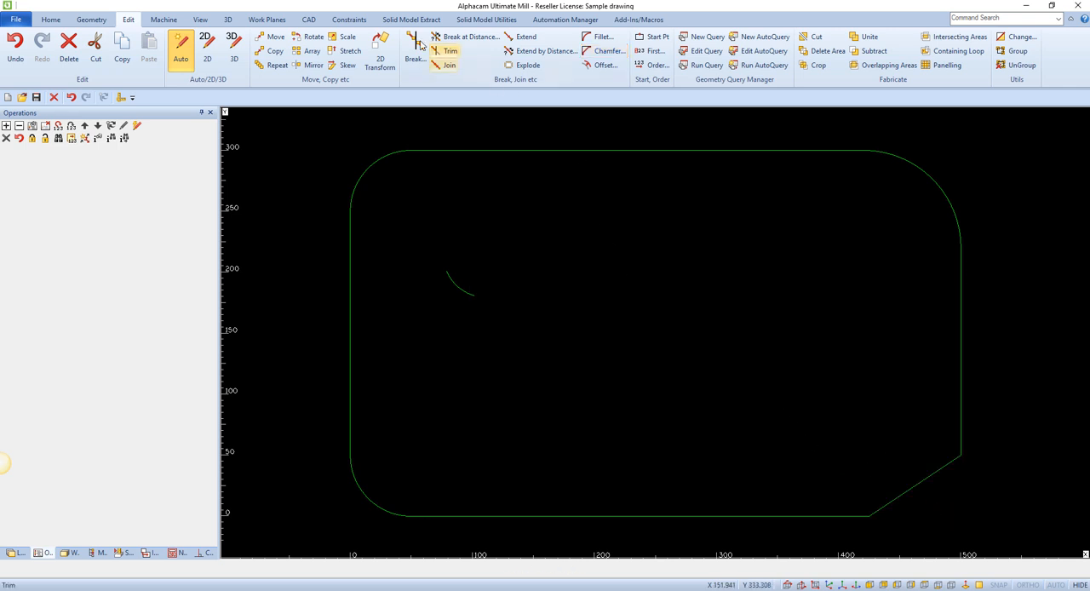
left_click(163, 19)
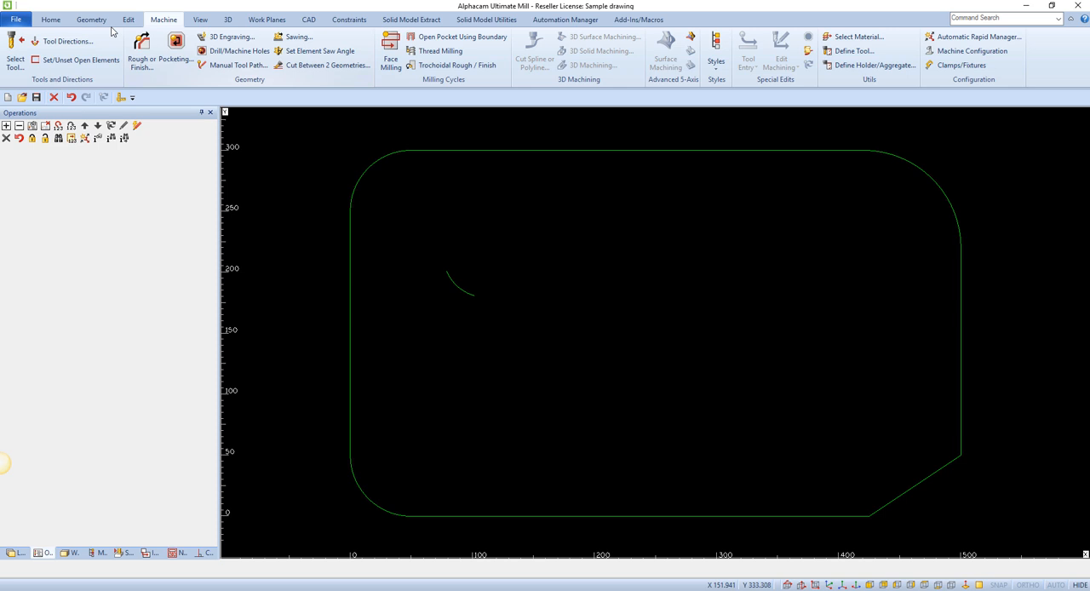
mouse_move(66, 41)
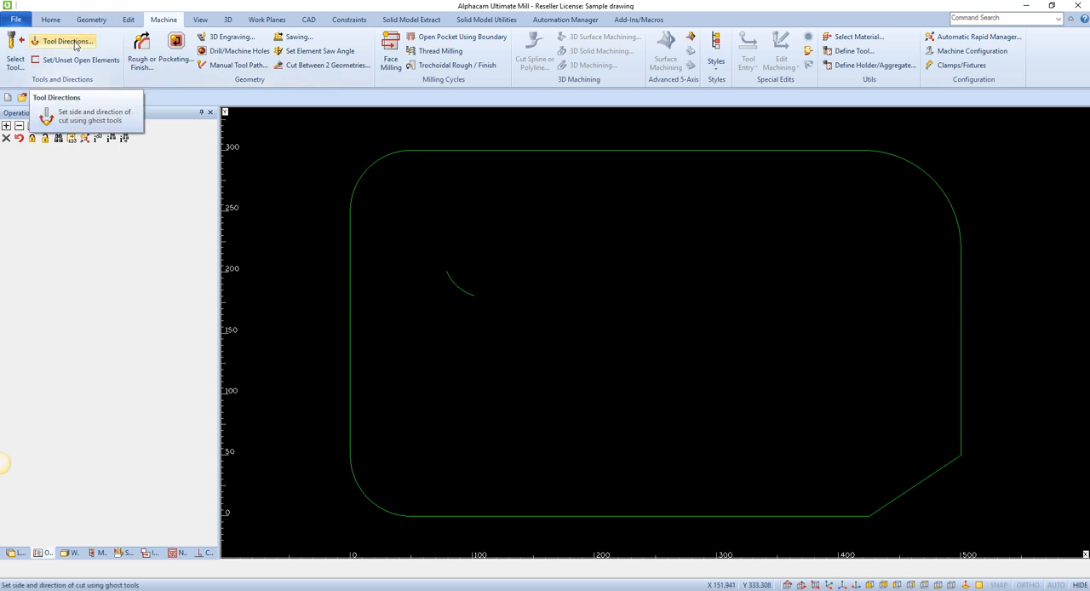
Step: Select a flat end mill from the standard tool library's Flat End folder
left_click(65, 41)
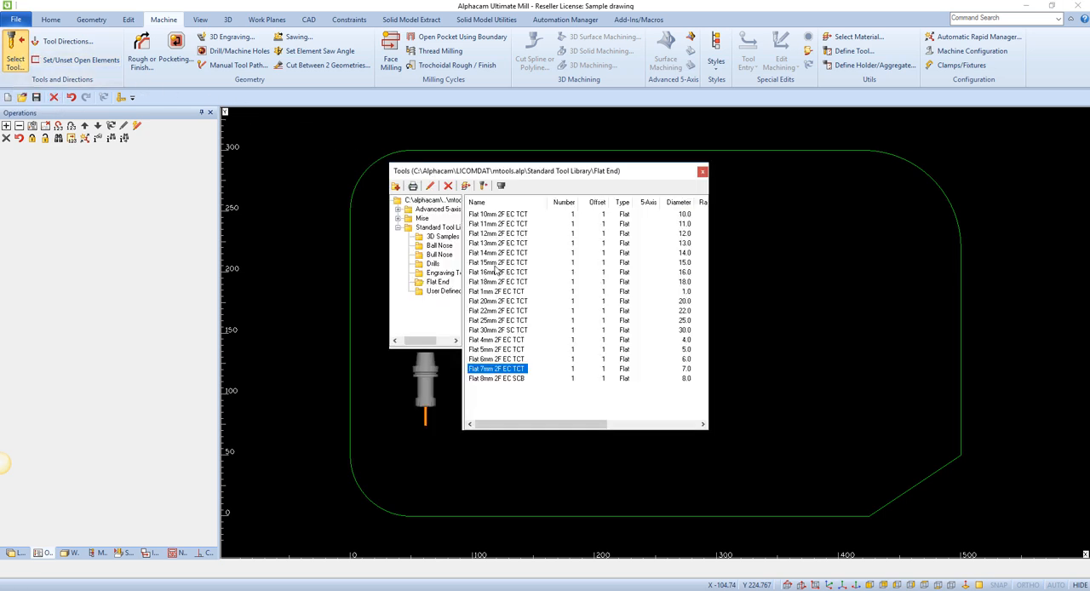
left_click(497, 349)
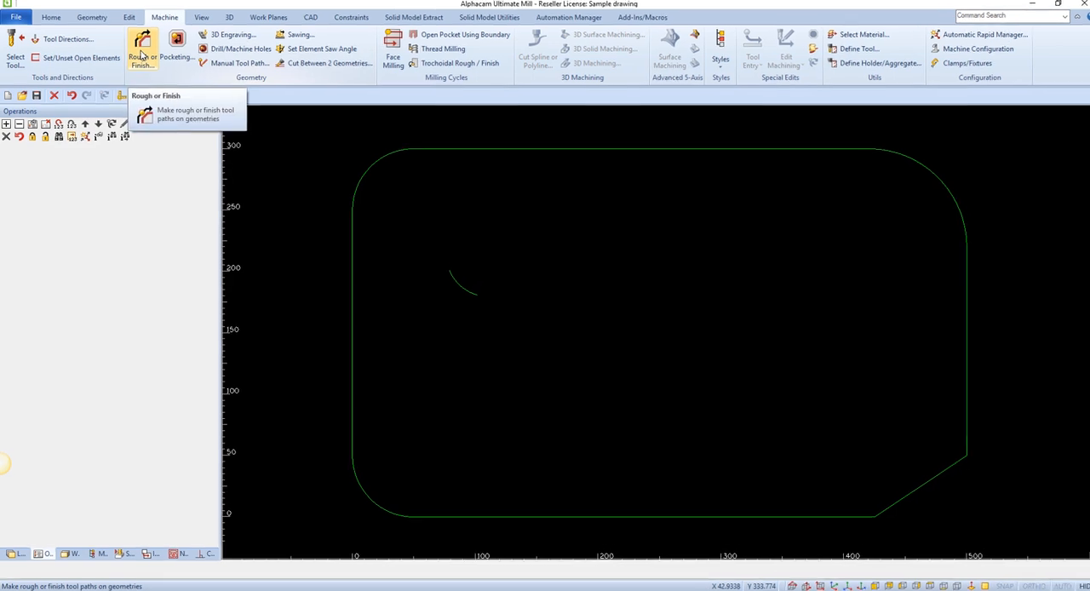
Step: Start a Rough or Finish operation with Sides set to Profiled
left_click(143, 48)
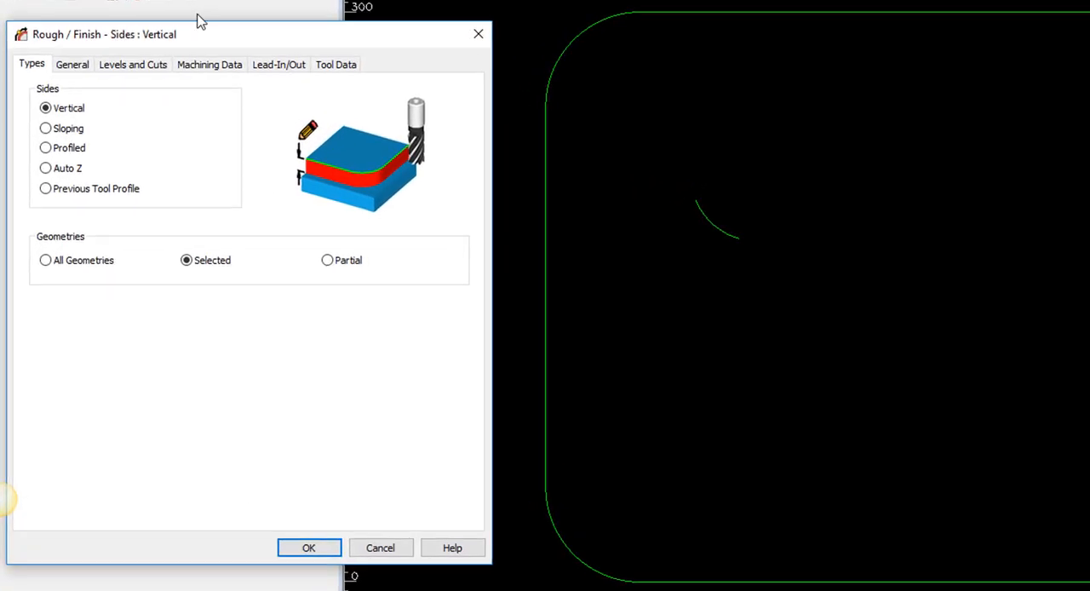
mouse_move(68, 146)
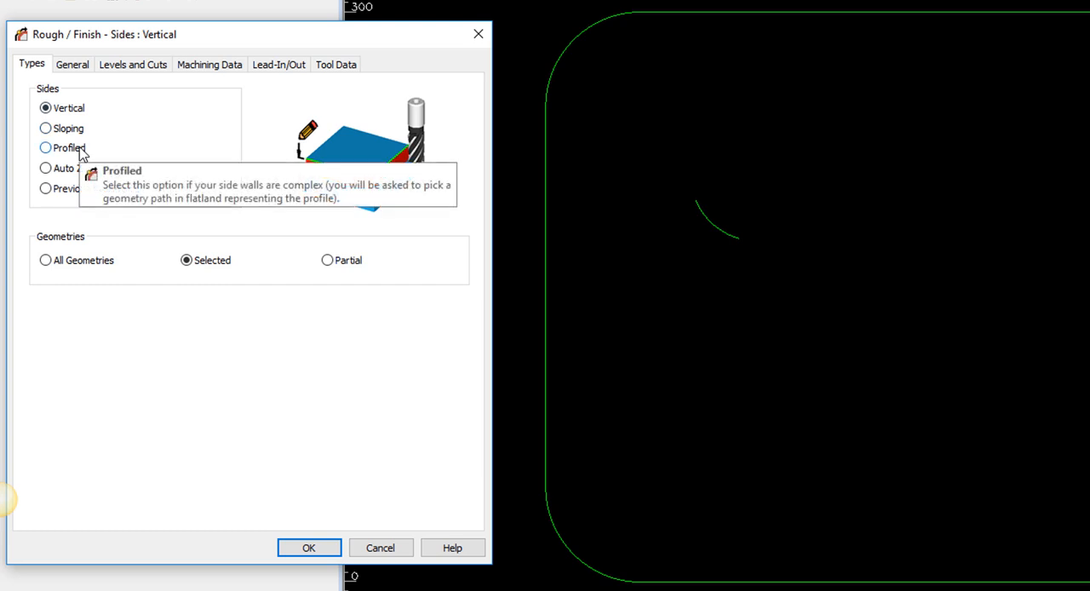
left_click(46, 146)
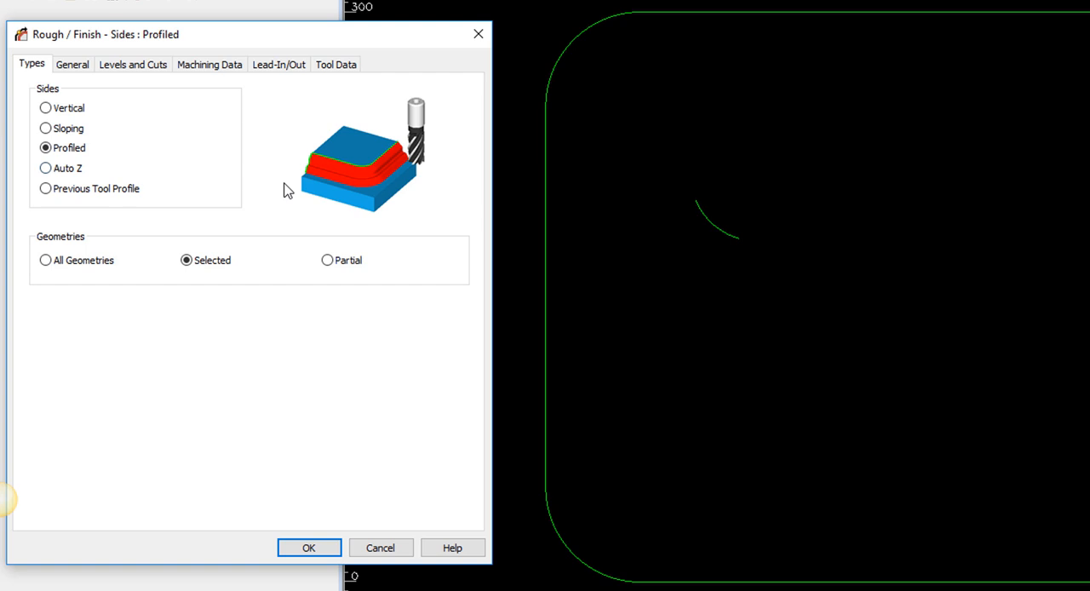
mouse_move(194, 96)
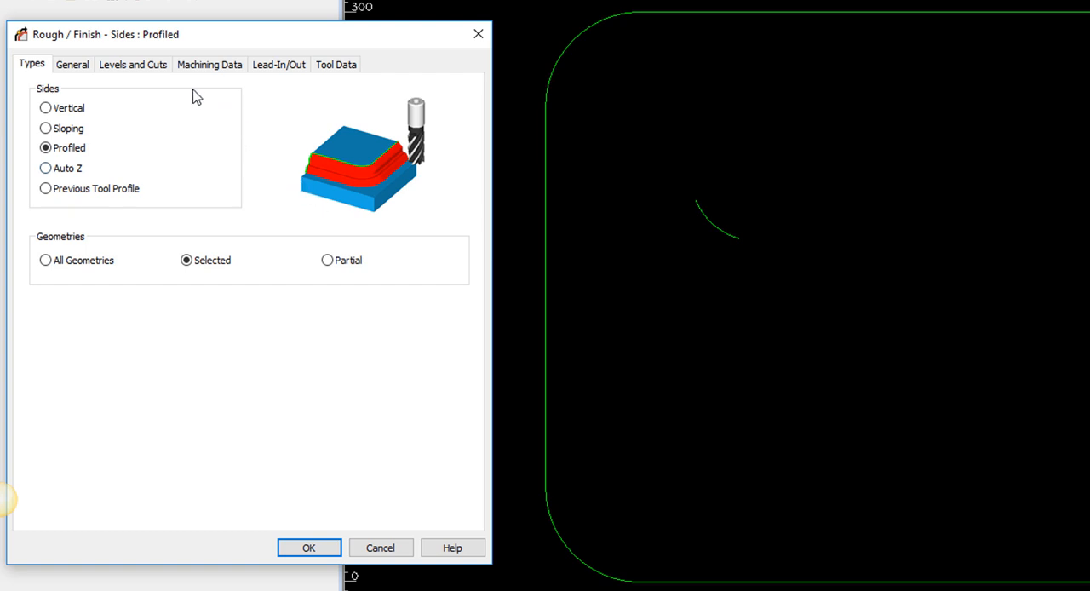
Step: Enable Bi-Directional cutting with a Max Depth per Cut of 0.125
left_click(133, 65)
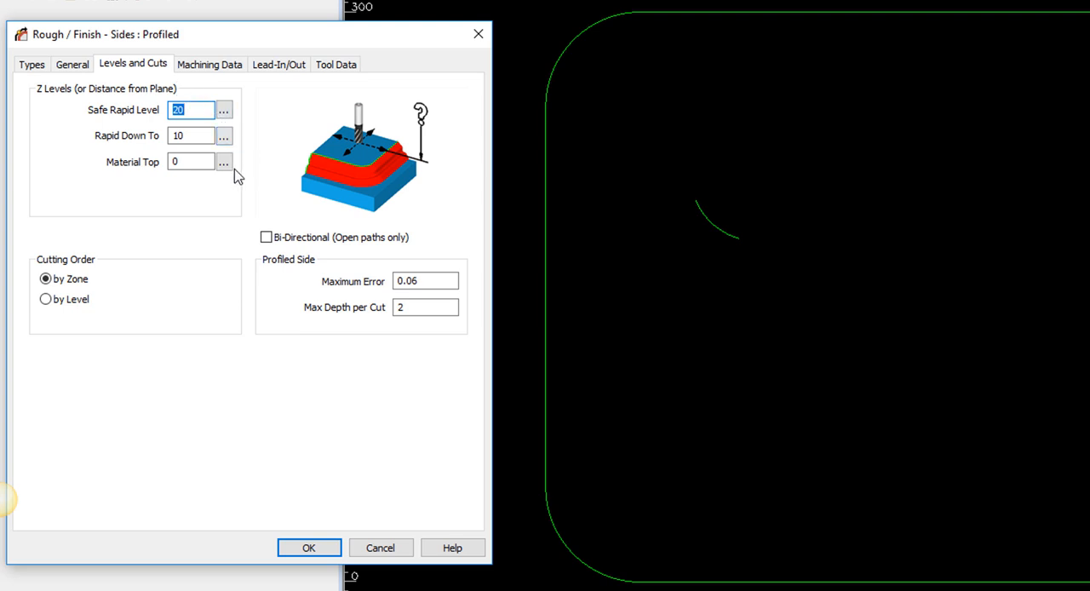
mouse_move(116, 201)
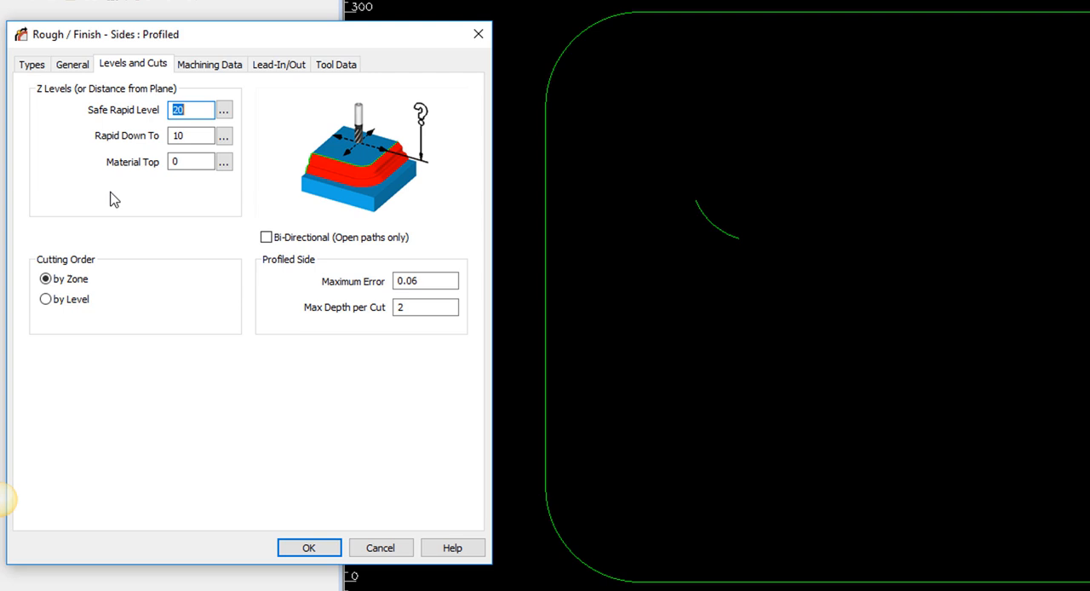
mouse_move(291, 242)
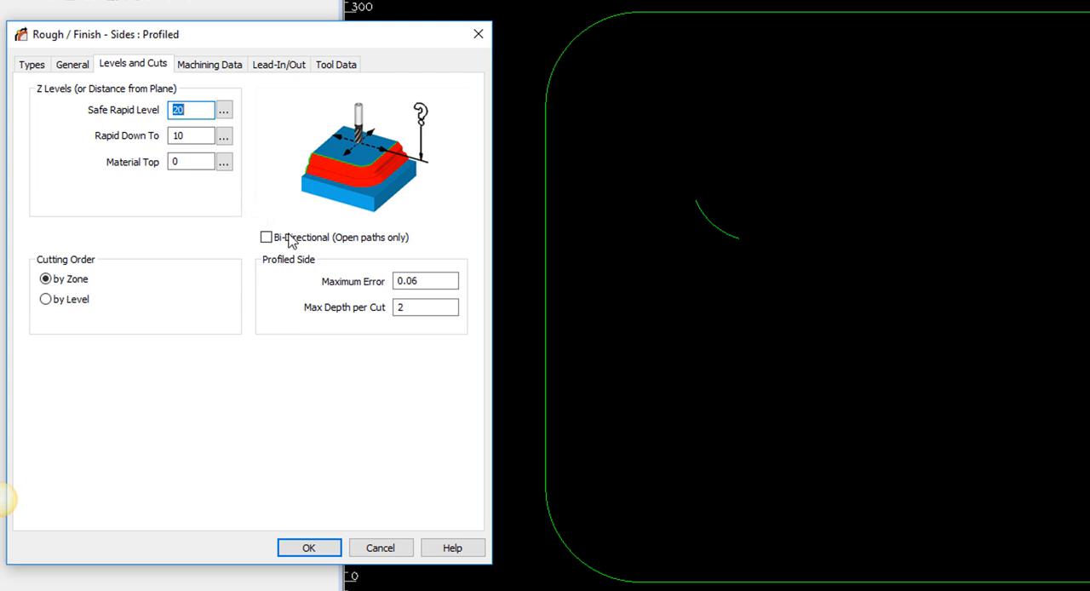
mouse_move(290, 241)
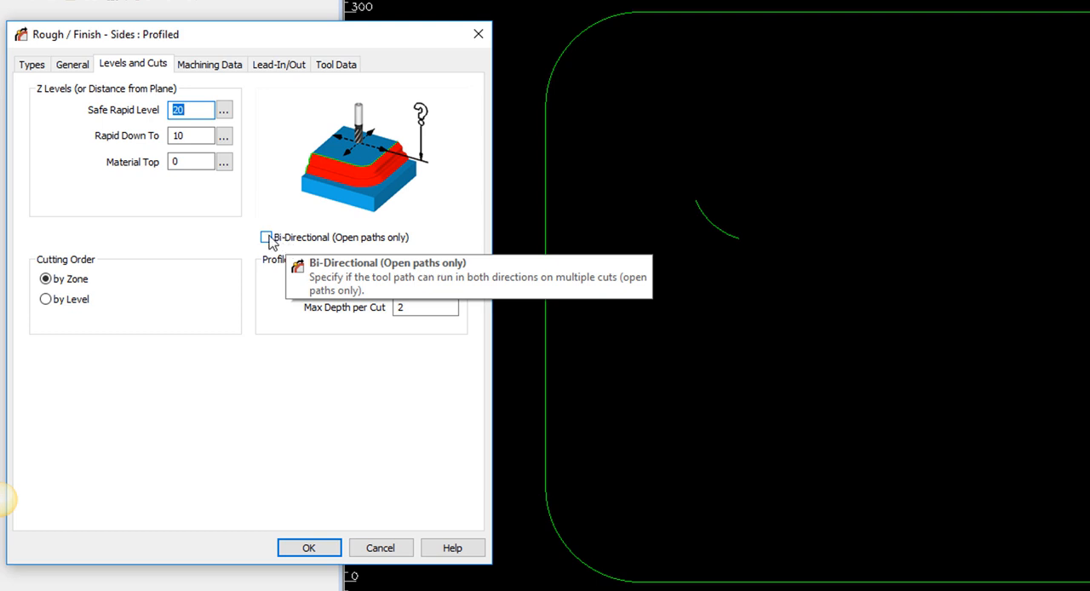
left_click(266, 237)
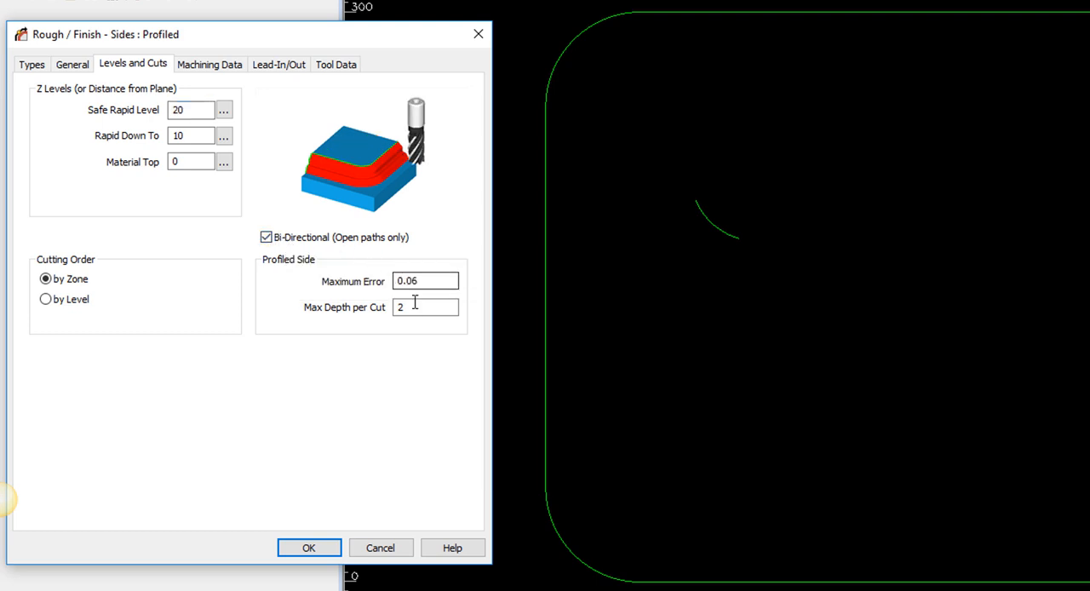
type("0.125")
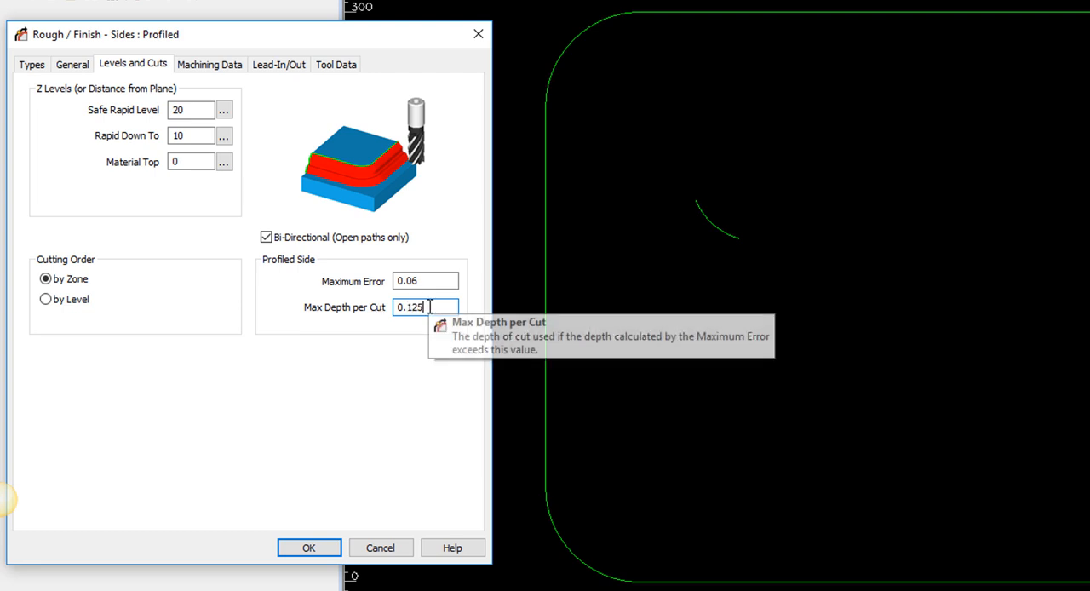
left_click(209, 65)
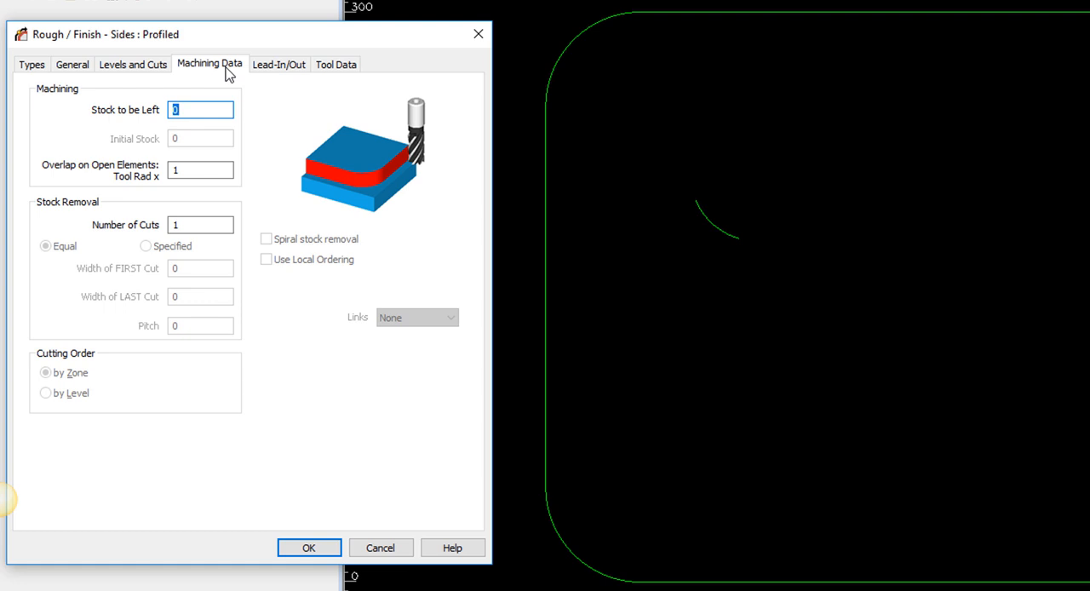
mouse_move(316, 192)
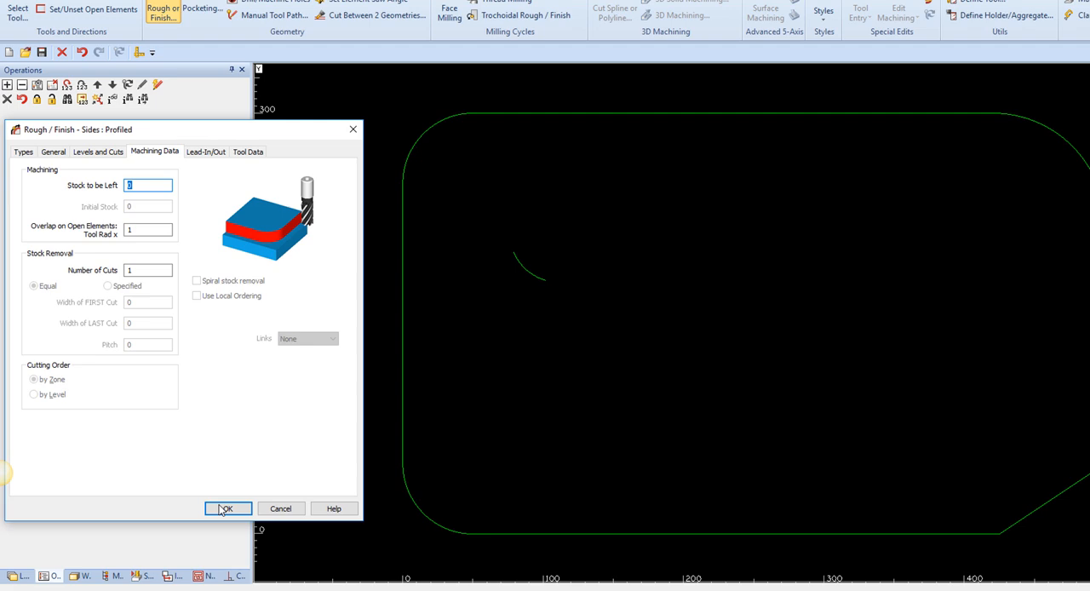
Step: Accept the machining data with Stock to be Left 0 and Number of Cuts 1
left_click(227, 508)
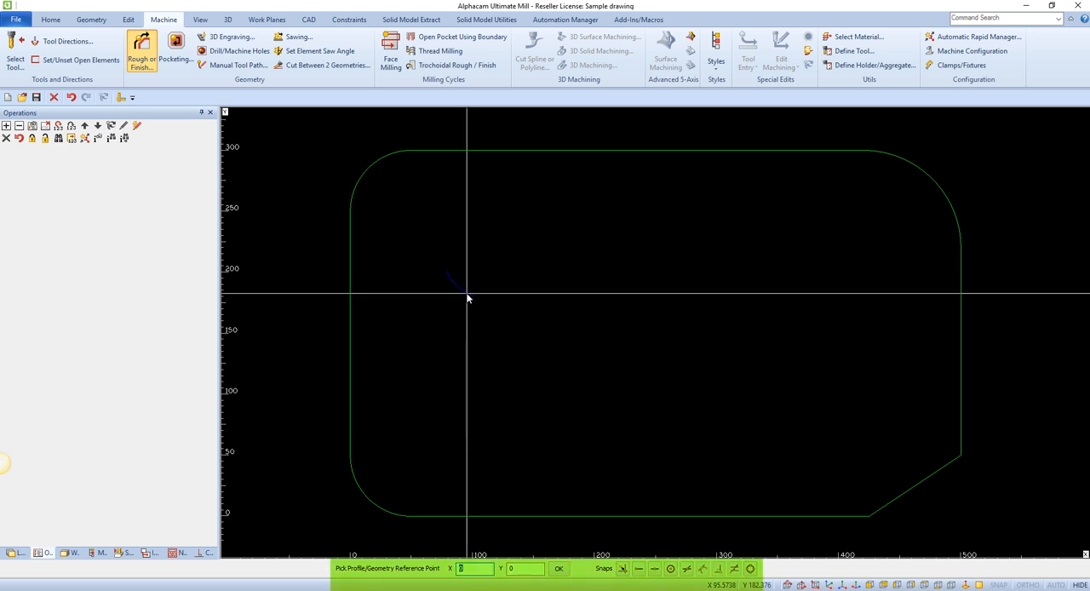
mouse_move(633, 407)
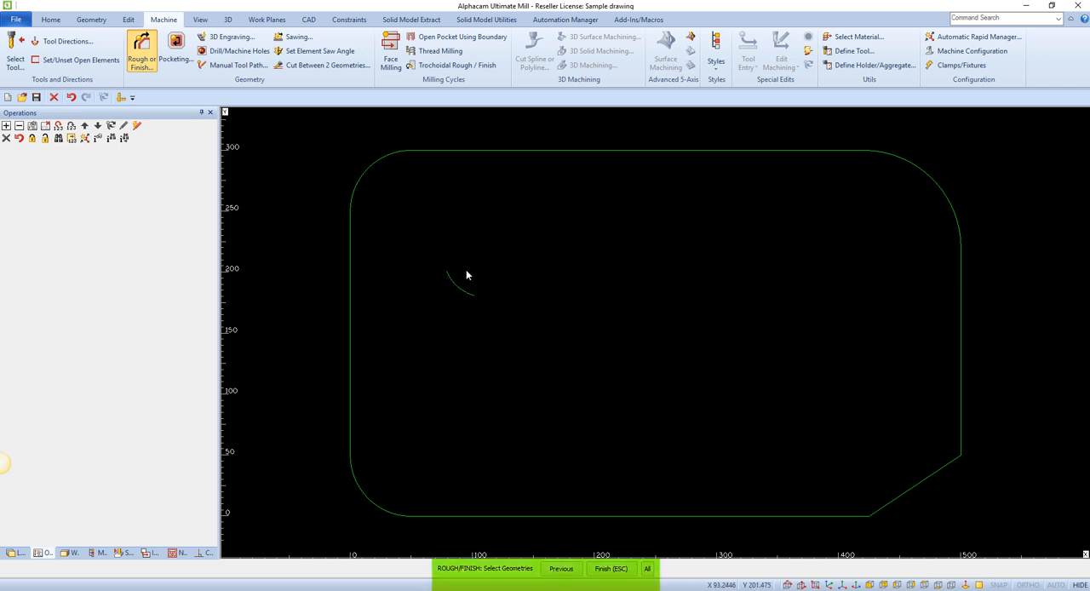
mouse_move(358, 249)
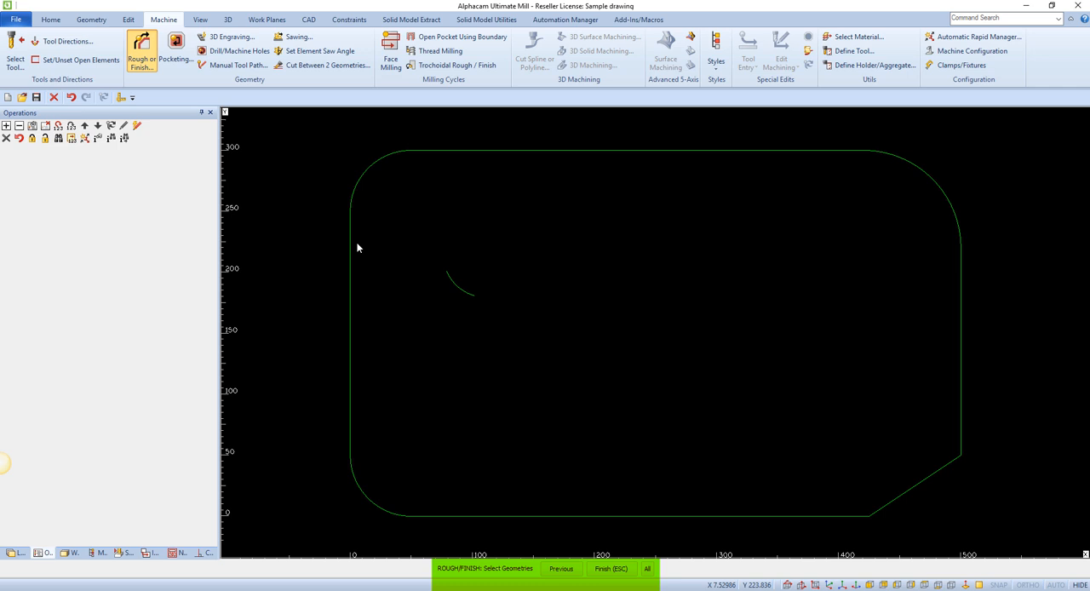
Step: Pick the plate outline geometry and finish to create the profiled toolpath
left_click(352, 247)
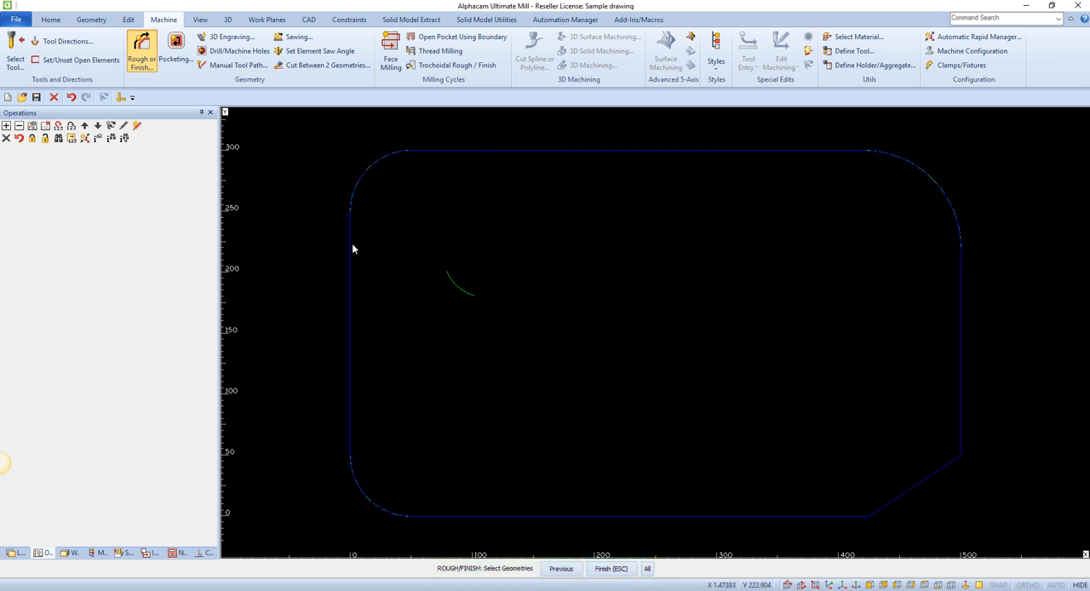
mouse_move(626, 457)
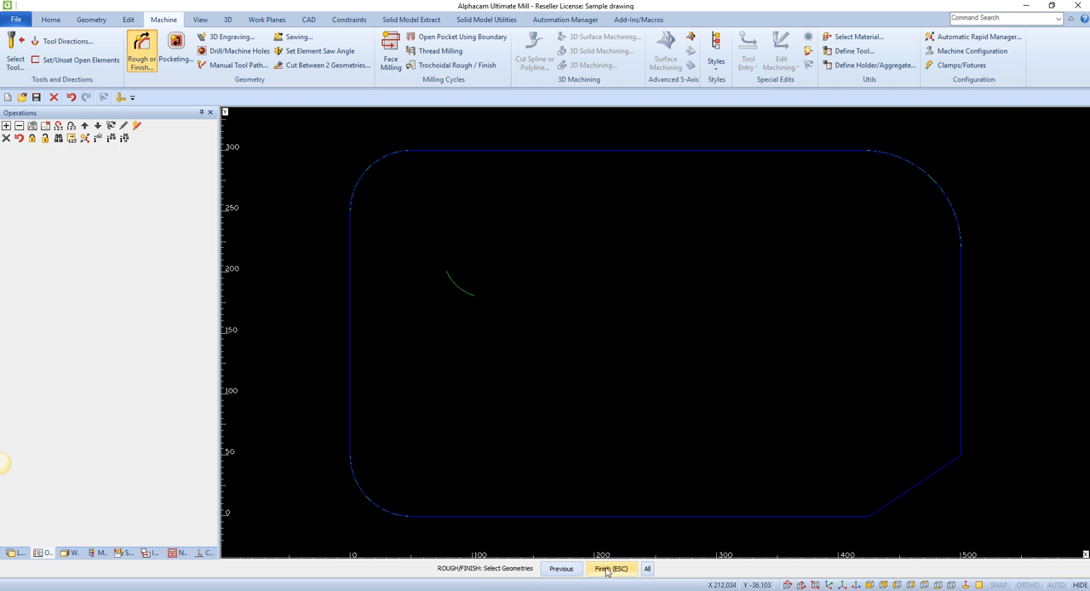
left_click(609, 568)
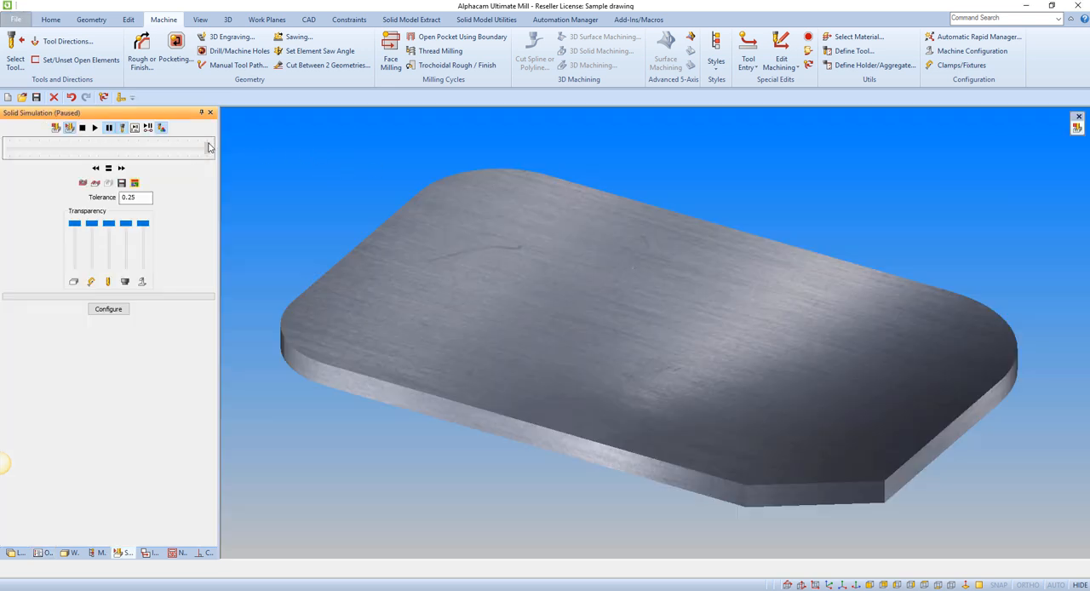
Step: Play the solid simulation of the flat end mill machining the plate
left_click(95, 128)
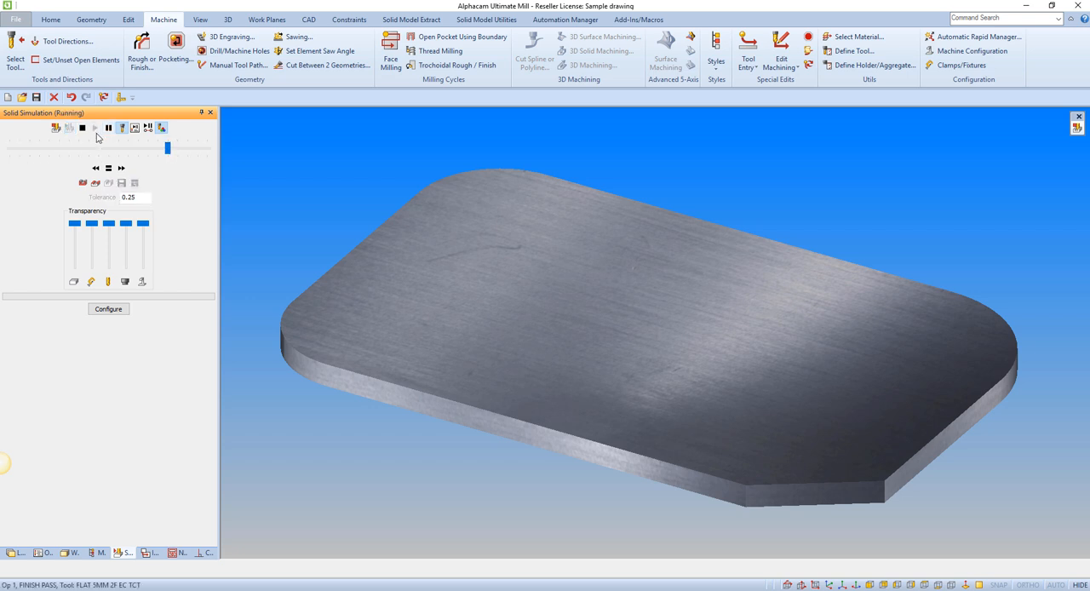